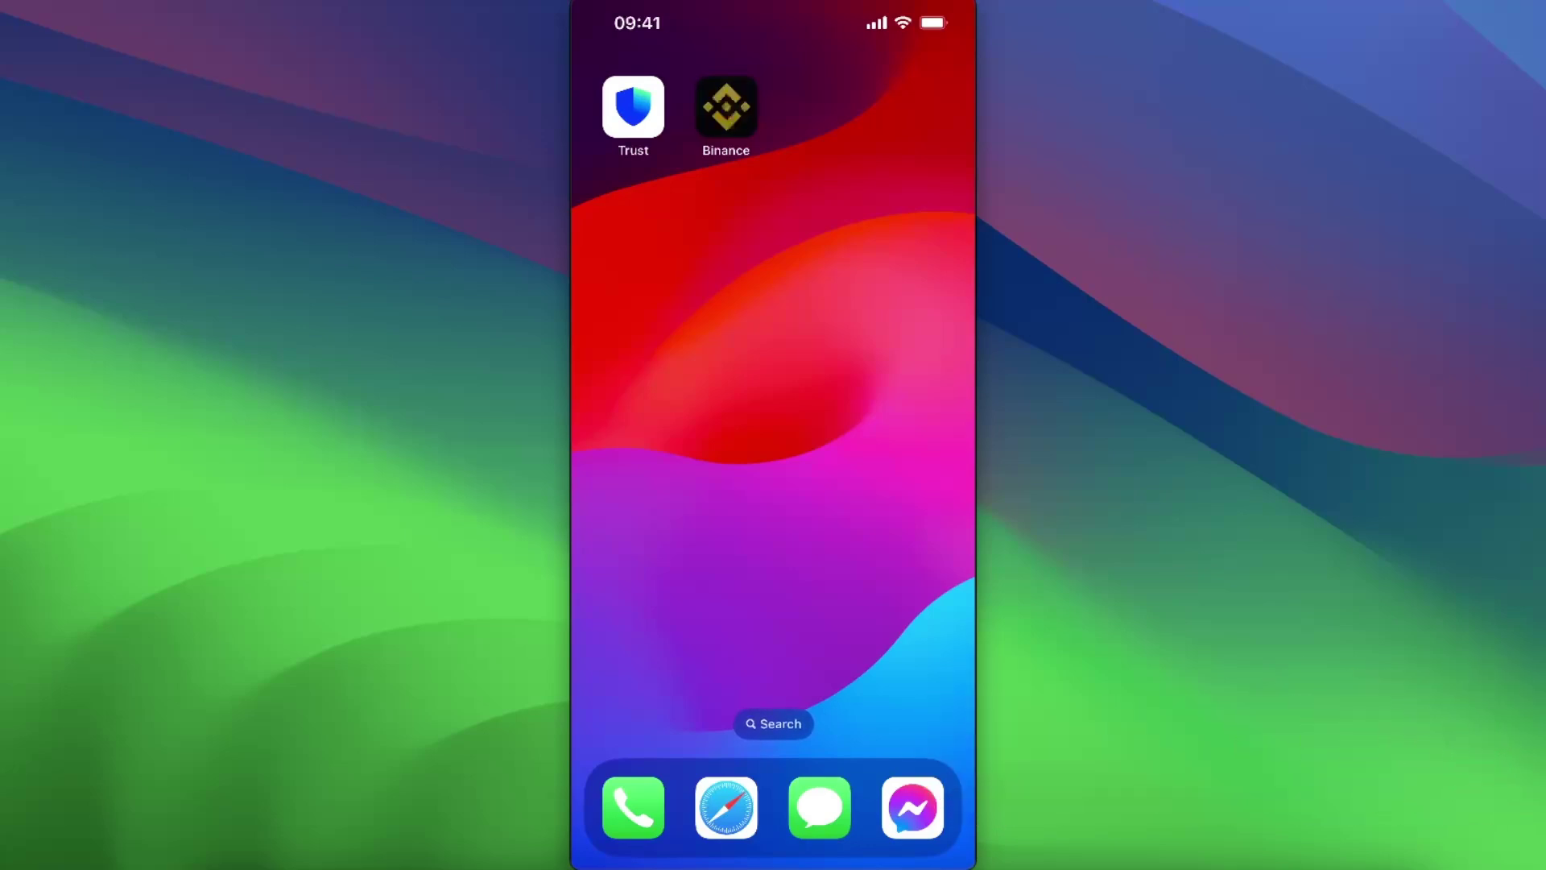
# Launch Binance and bring up the Buy/Sell/Convert/Deposit trade menu.
pyautogui.click(724, 106)
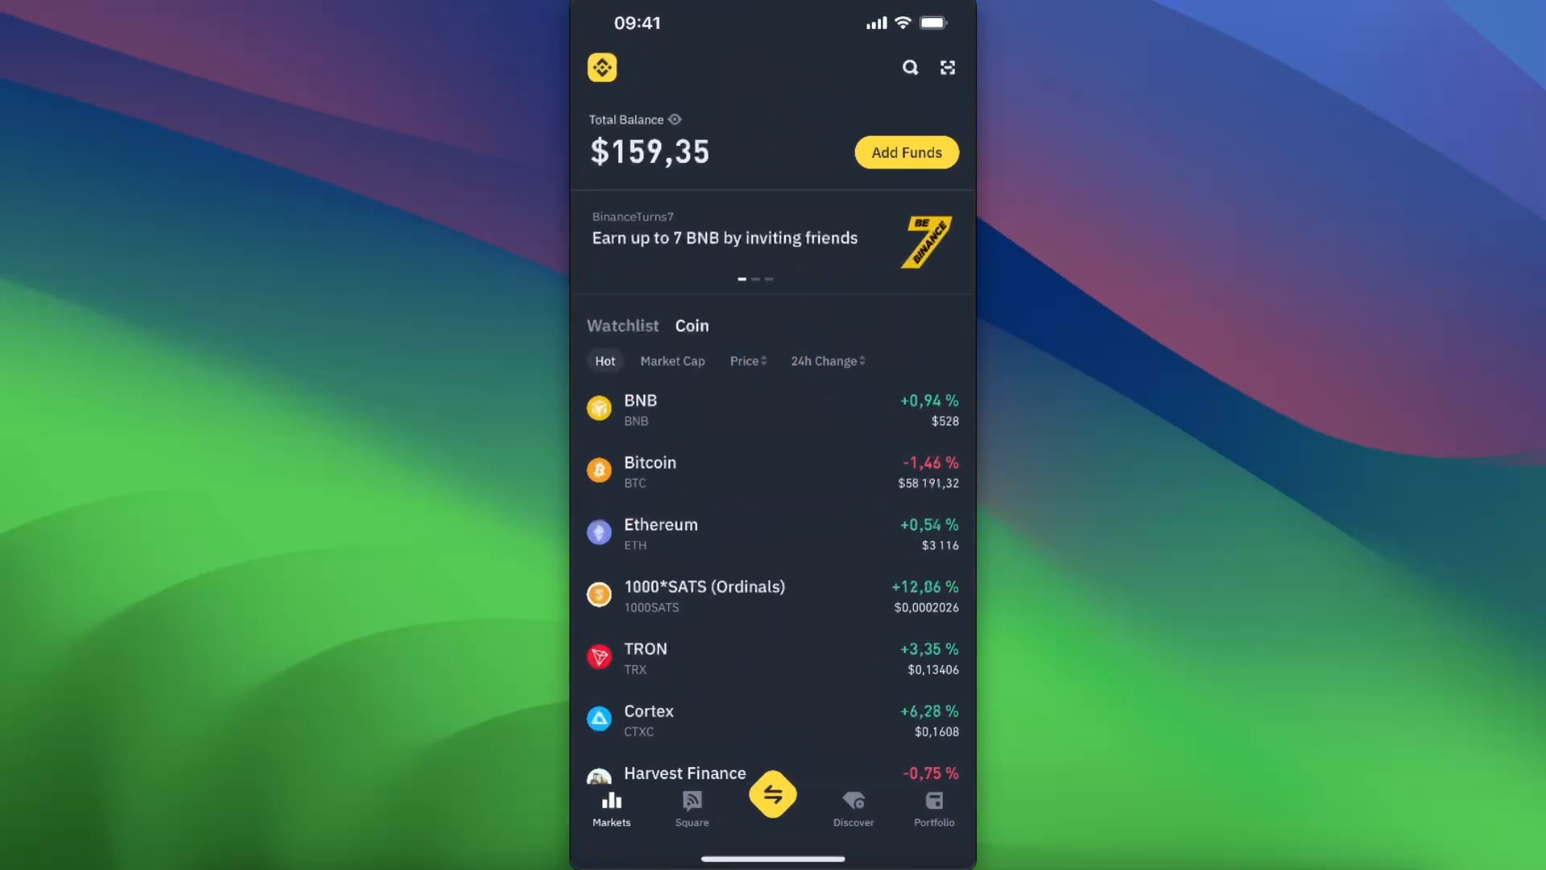
pyautogui.click(773, 796)
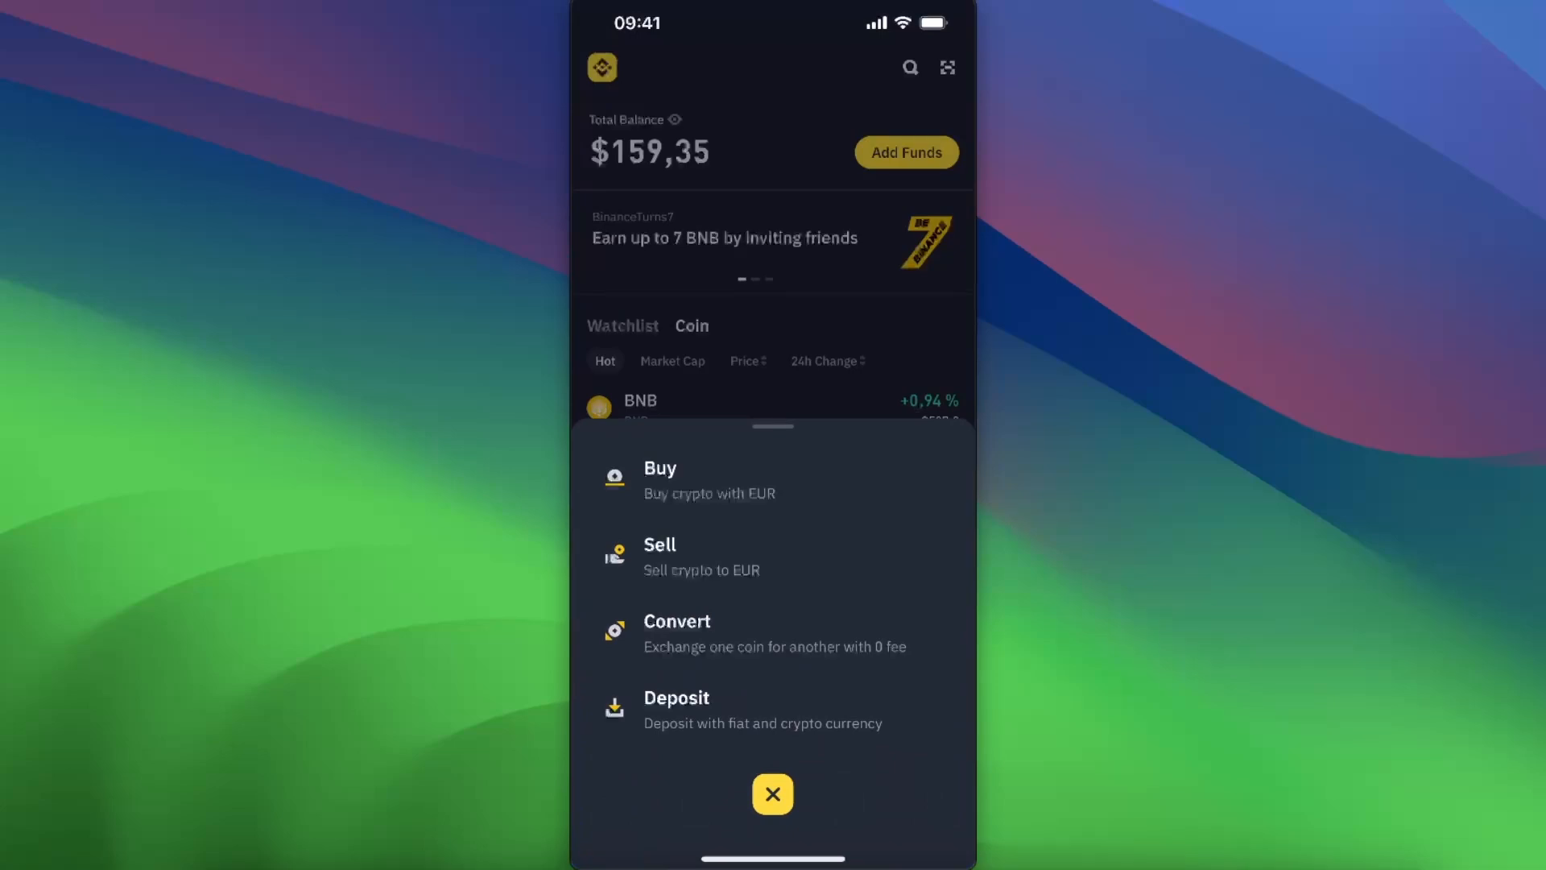
# Choose Buy, select Bitcoin, and proceed with a 10 EUR purchase to payment selection.
pyautogui.click(660, 480)
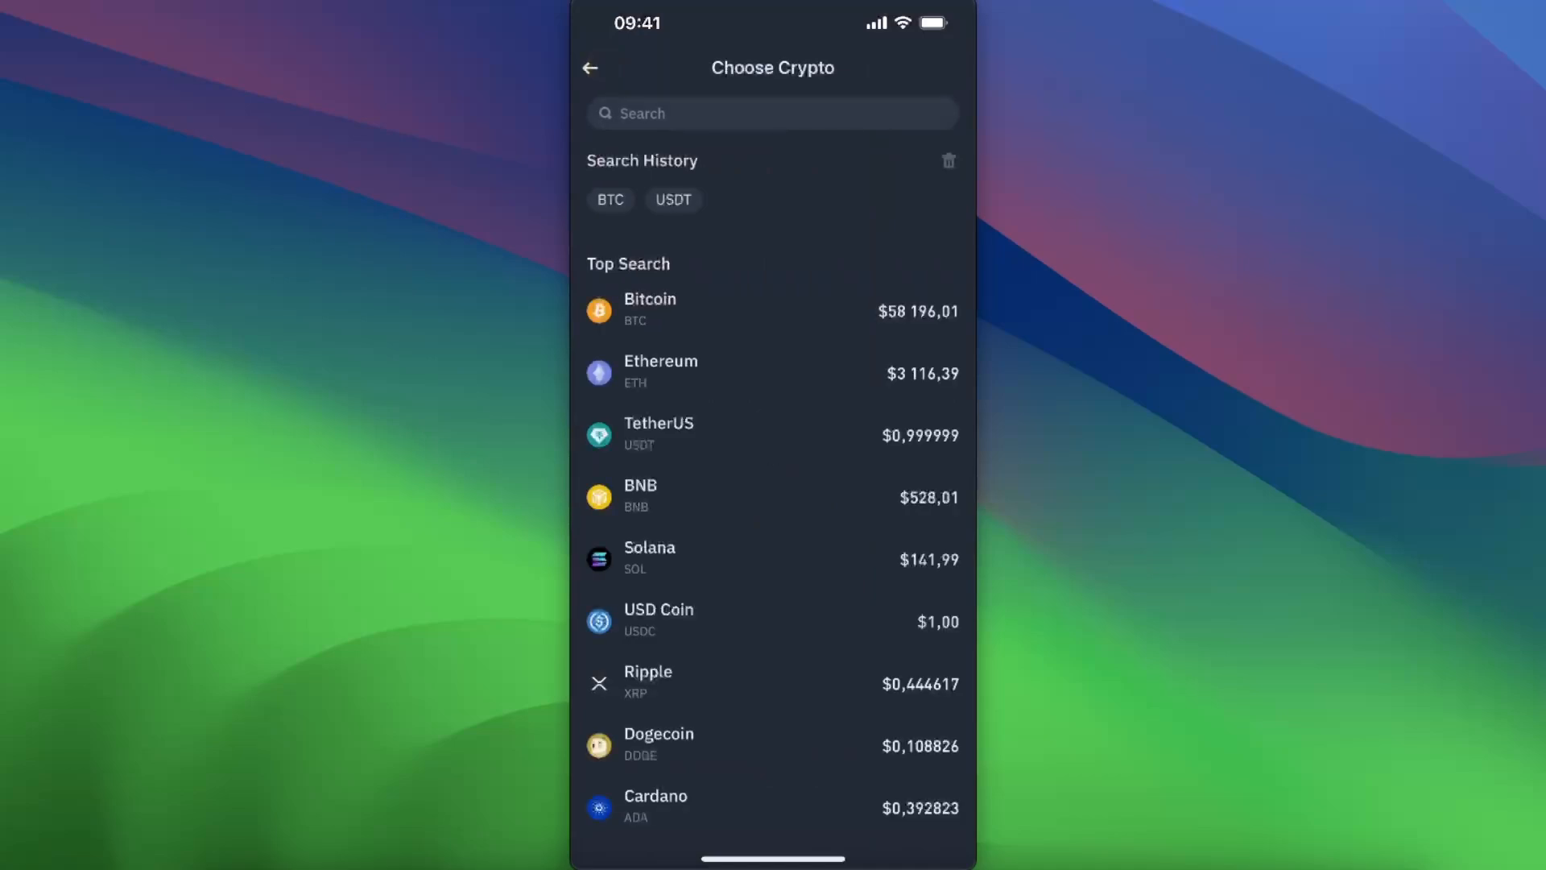
pyautogui.click(651, 308)
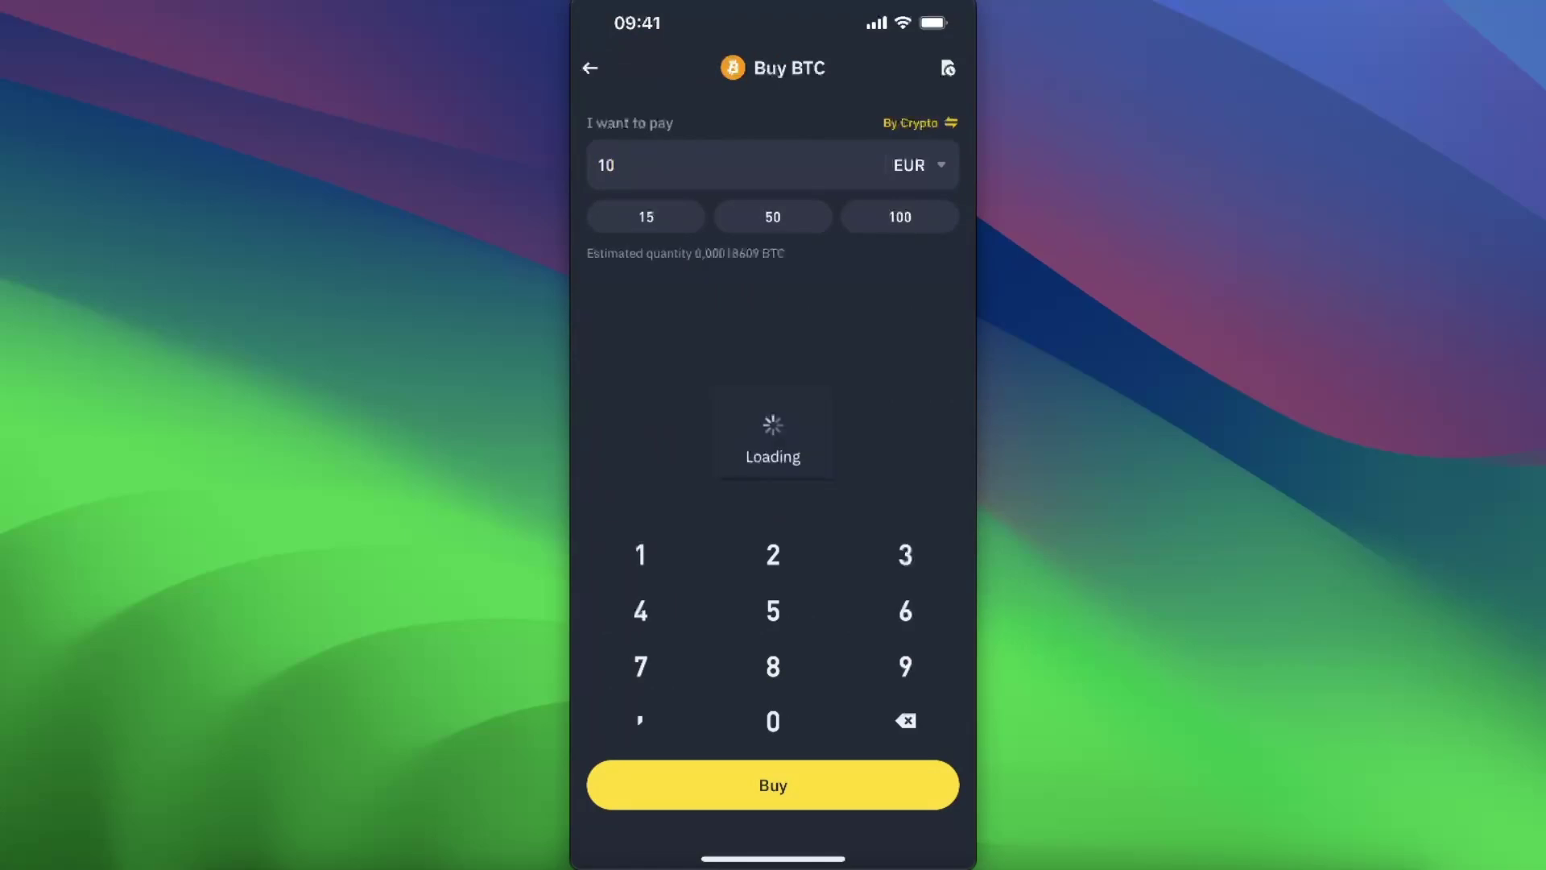
pyautogui.click(773, 786)
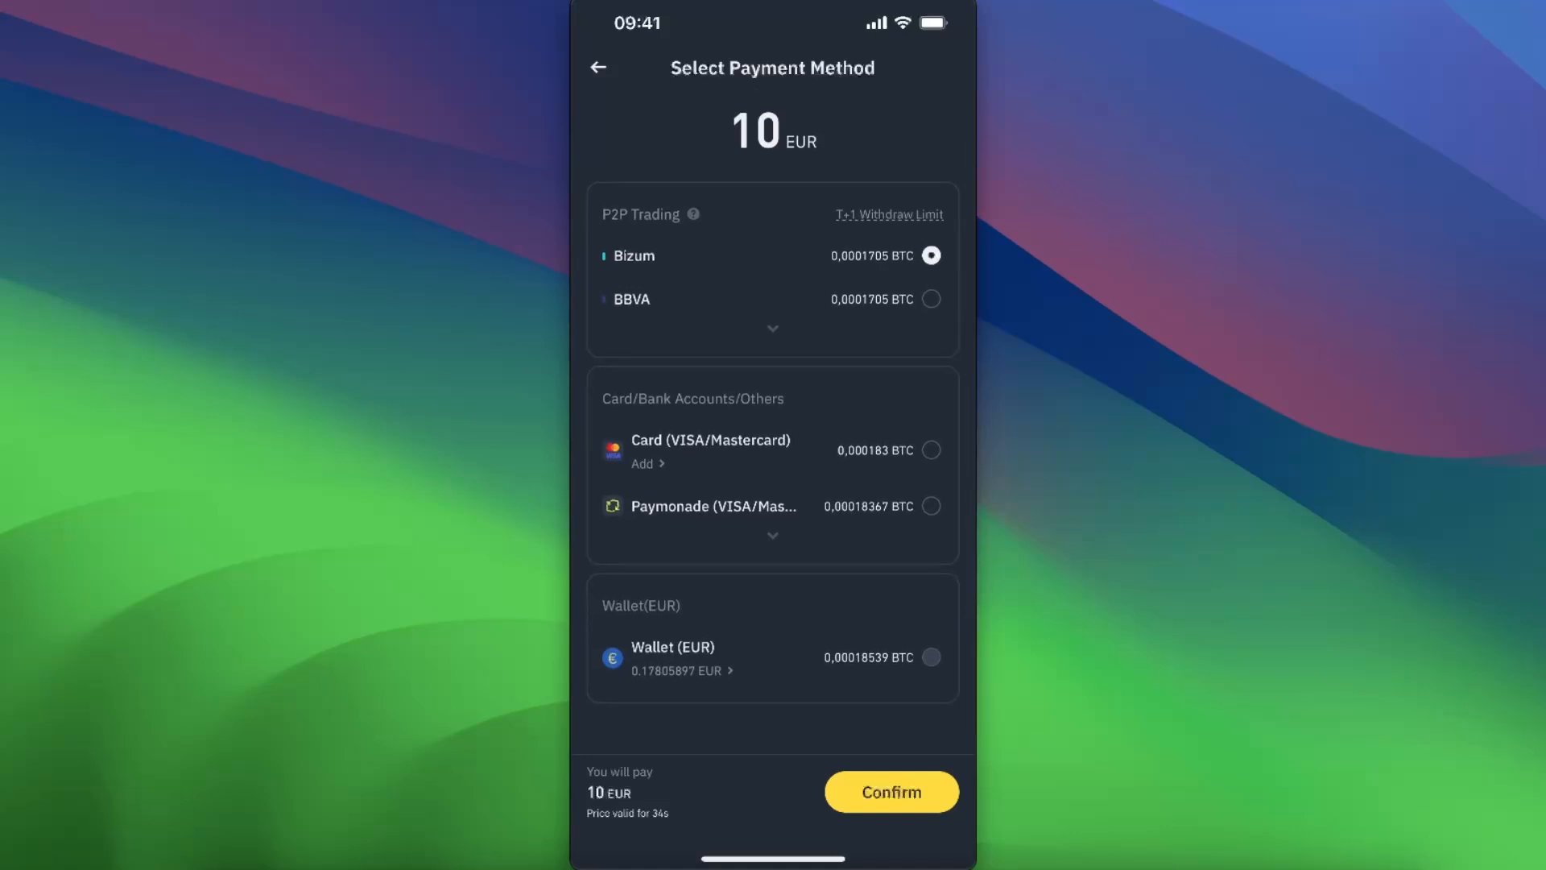
# Expand Card/Bank Accounts/Others and select Apple Pay instead of Bizum.
pyautogui.click(773, 536)
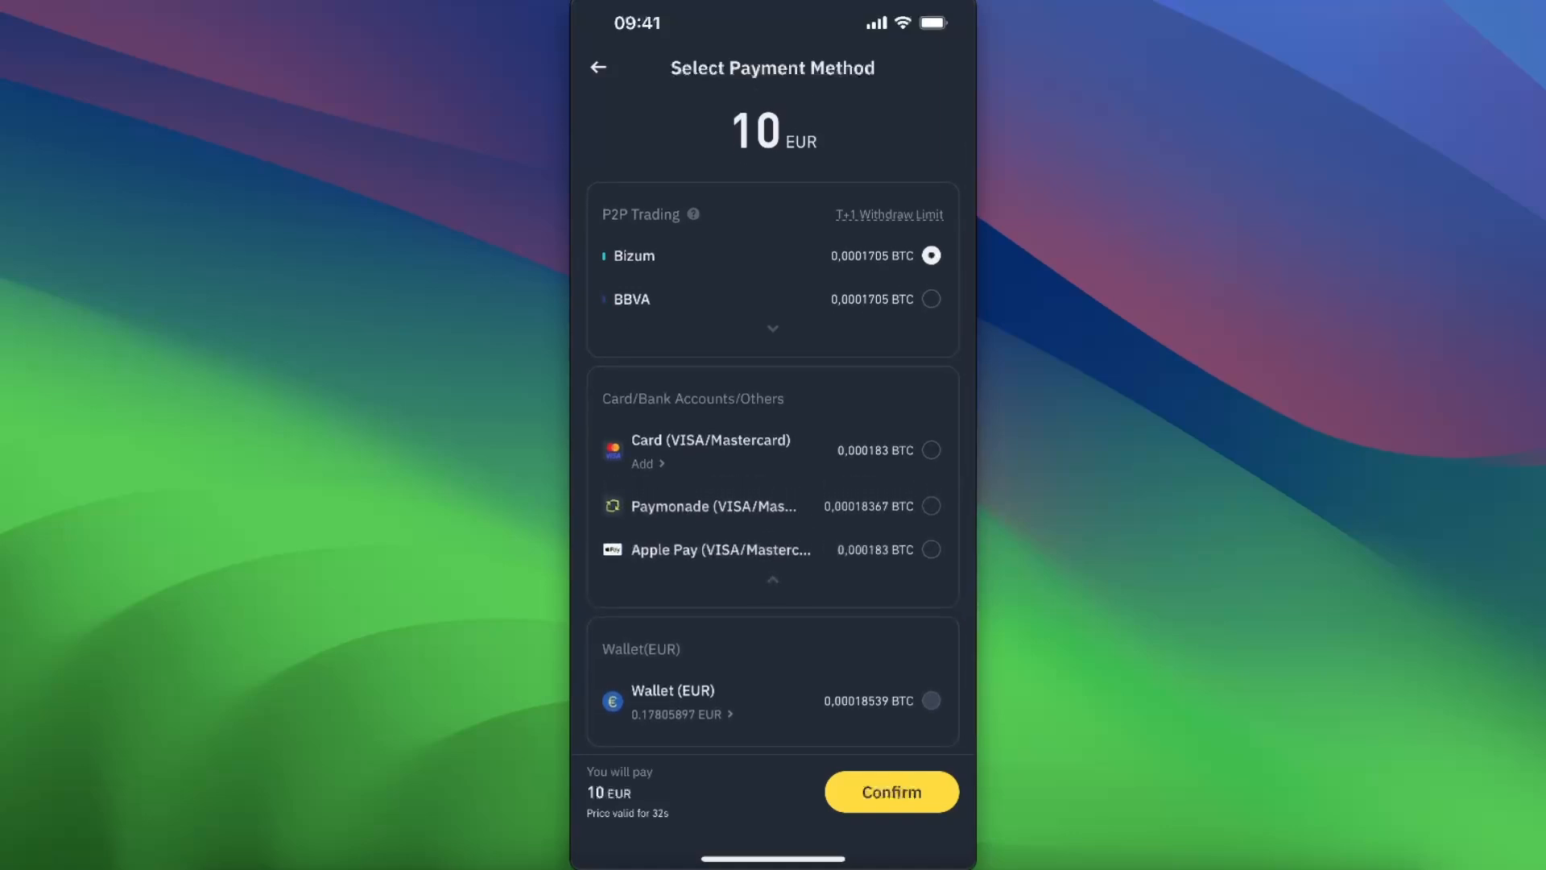
pyautogui.click(931, 550)
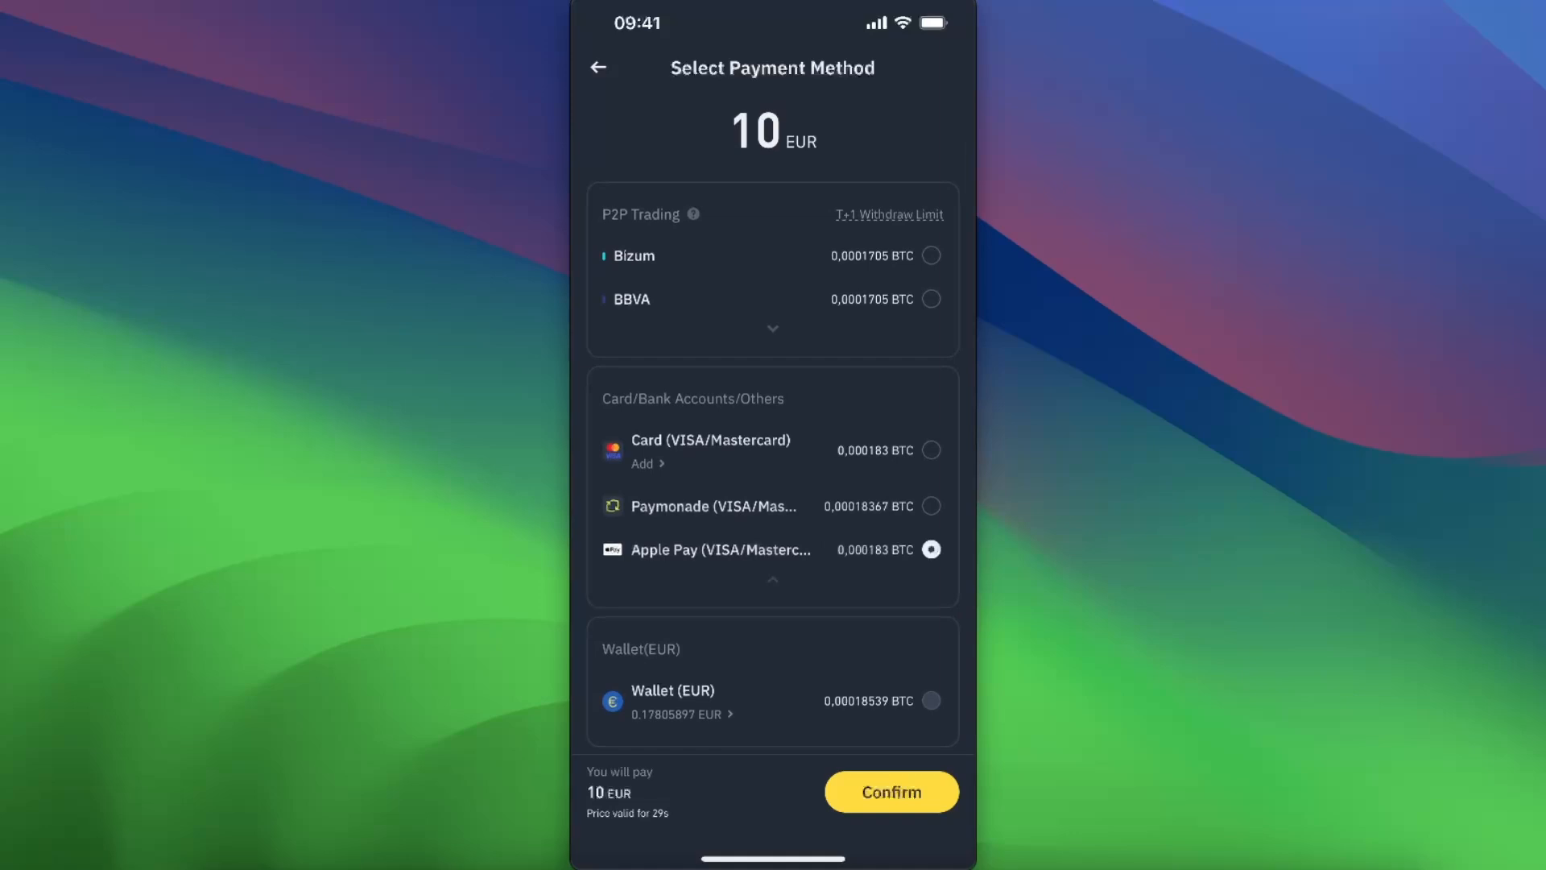